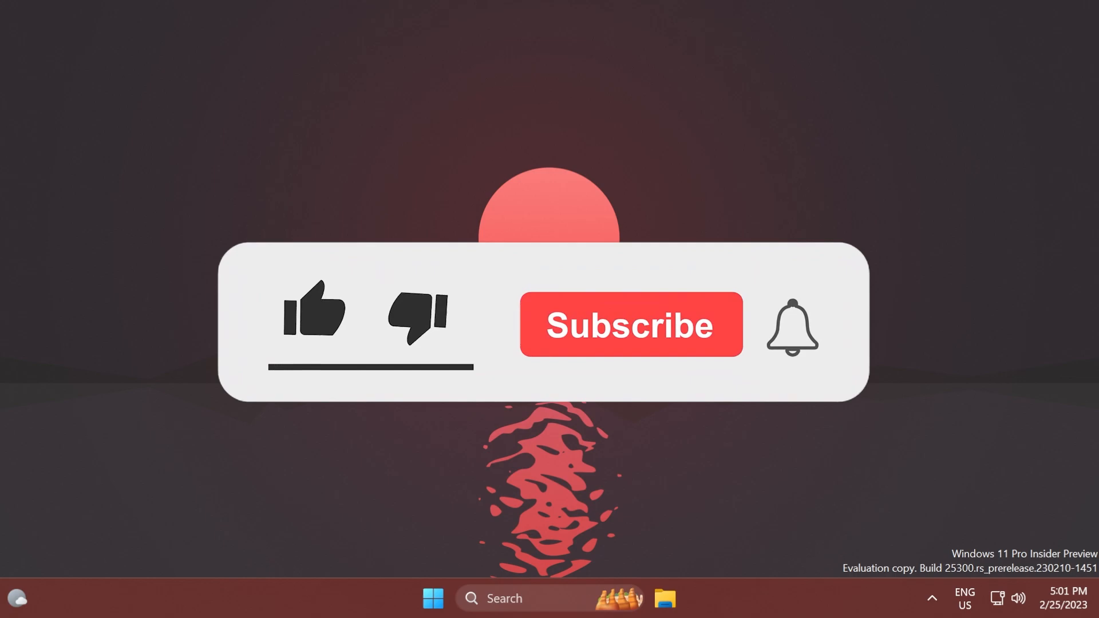
Step: Launch Microsoft Edge from the Windows 11 desktop
left_click(313, 311)
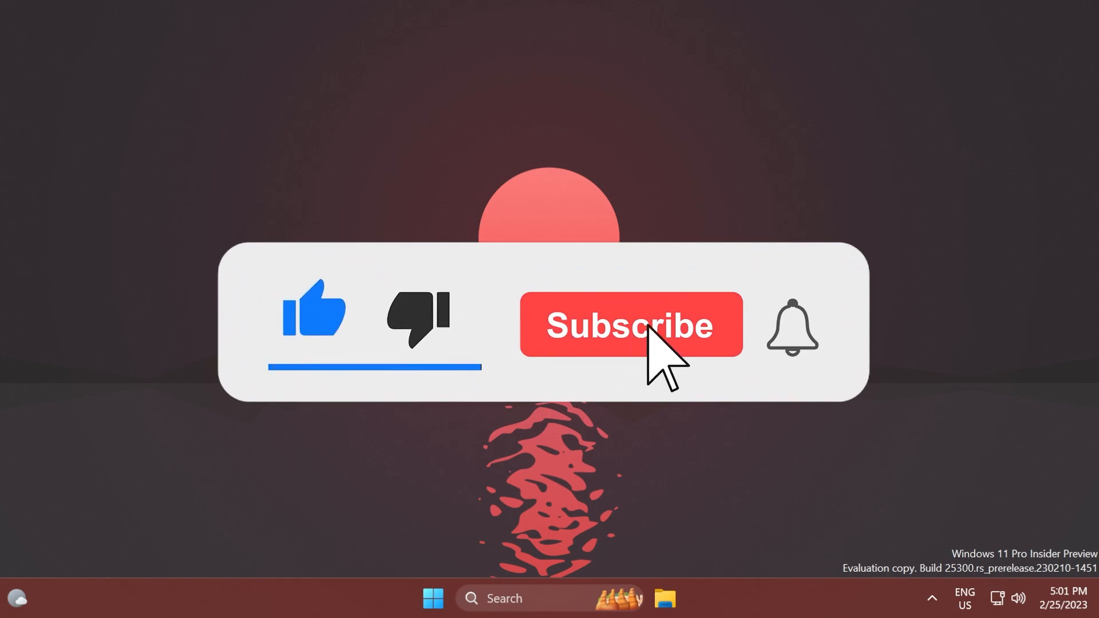
left_click(629, 324)
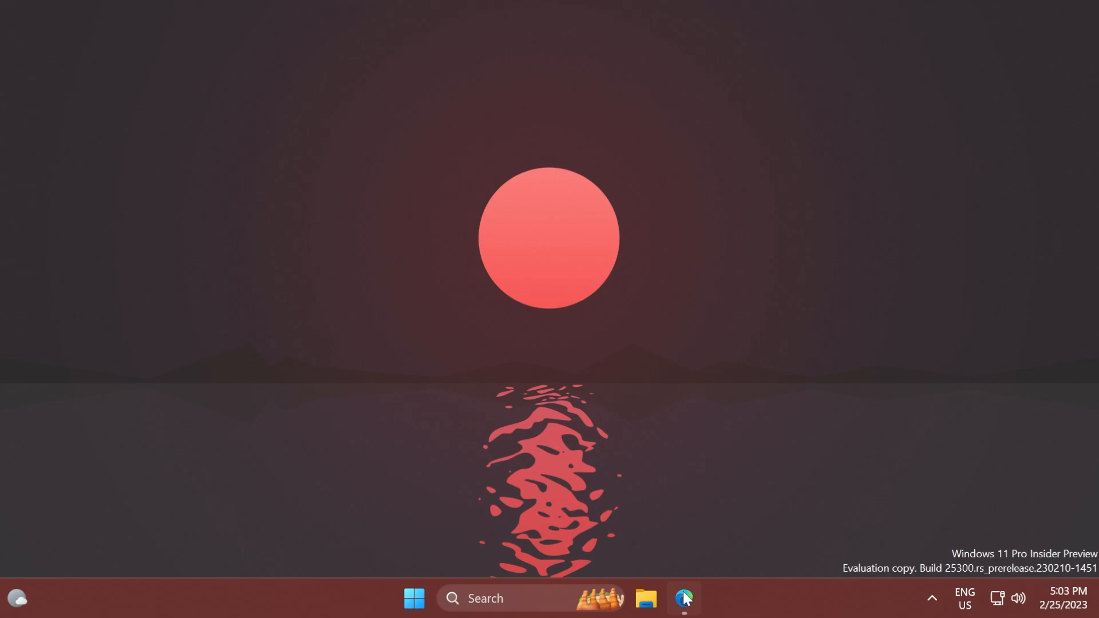
Step: Bring Edge forward and scroll the ViVeTool v0.3.2 releases page to its Assets list
left_click(683, 597)
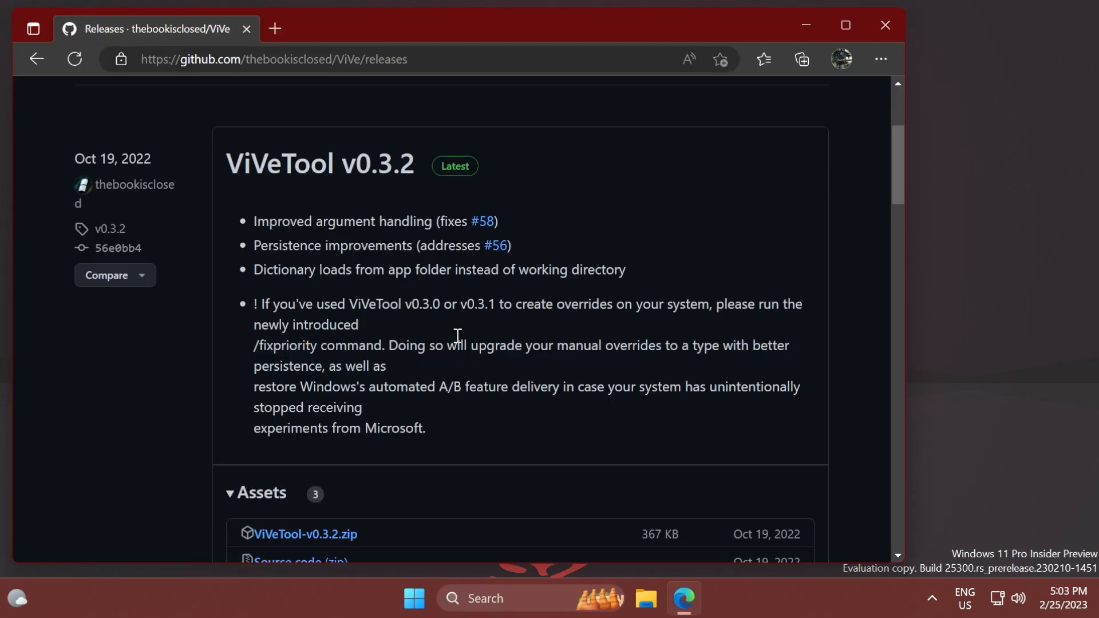
scroll("down", 3)
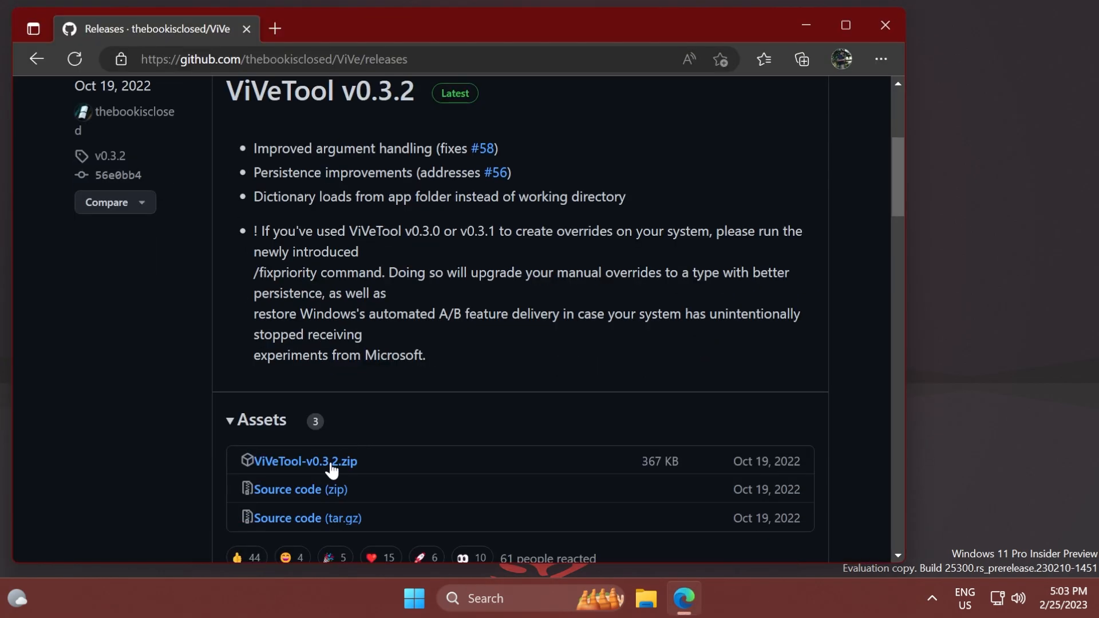
mouse_move(305, 462)
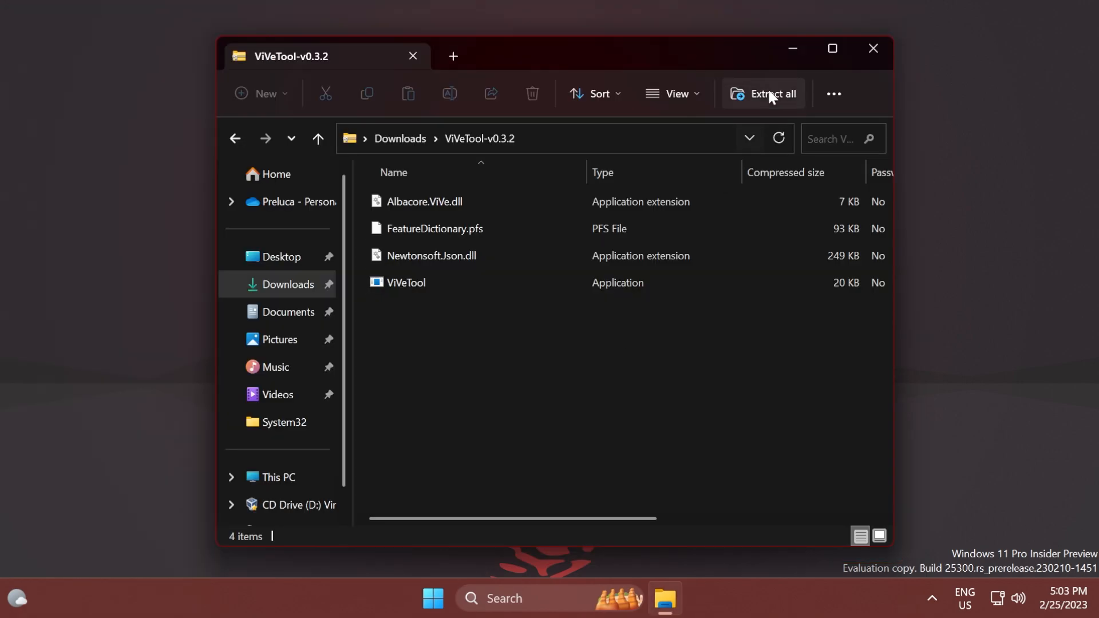
Step: Extract the ViVeTool zip into C:\Windows\System32, granting administrator permission to copy
left_click(770, 92)
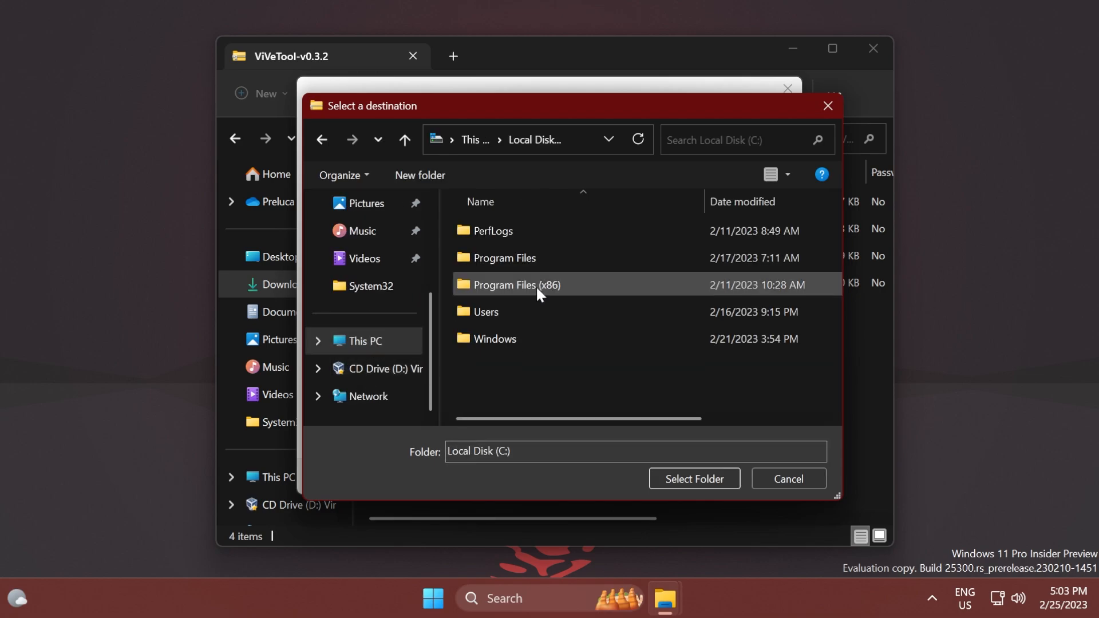
double_click(495, 339)
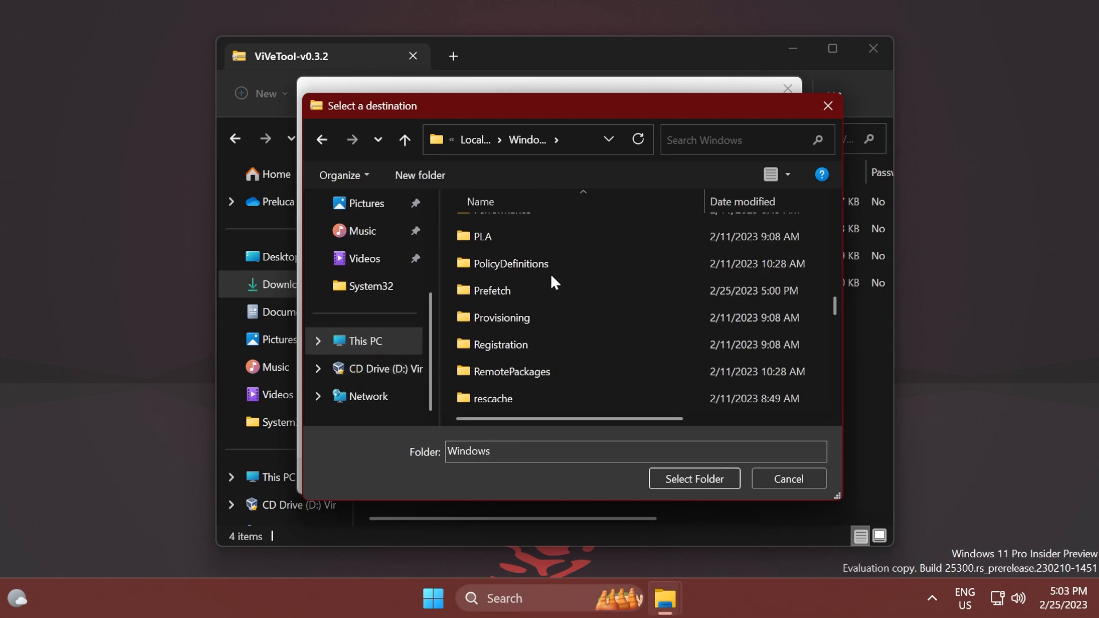
left_click(495, 255)
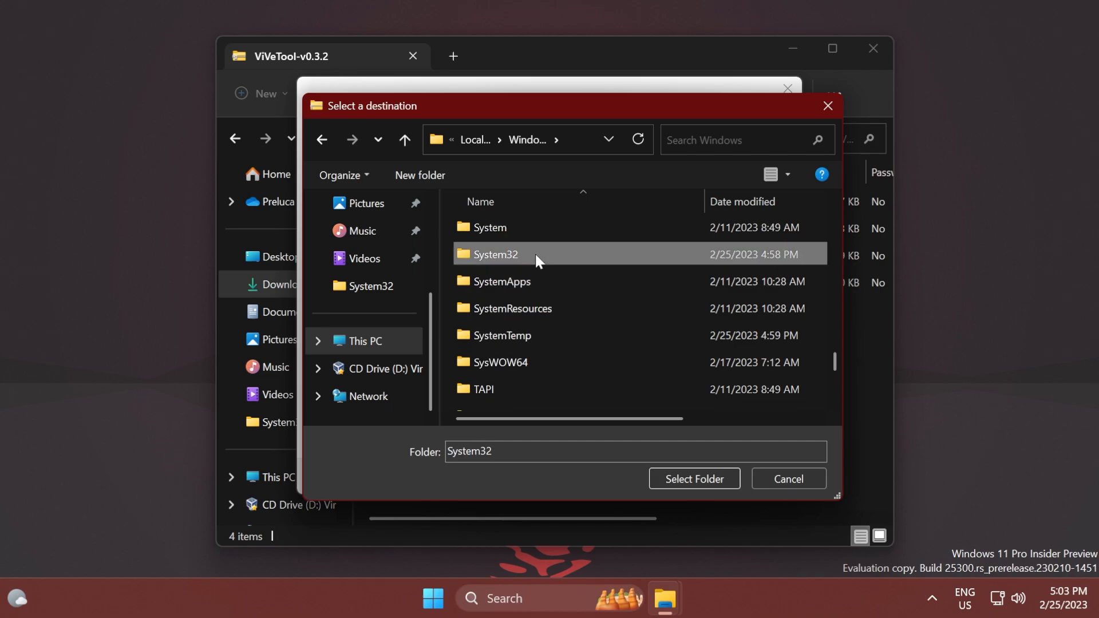
left_click(693, 479)
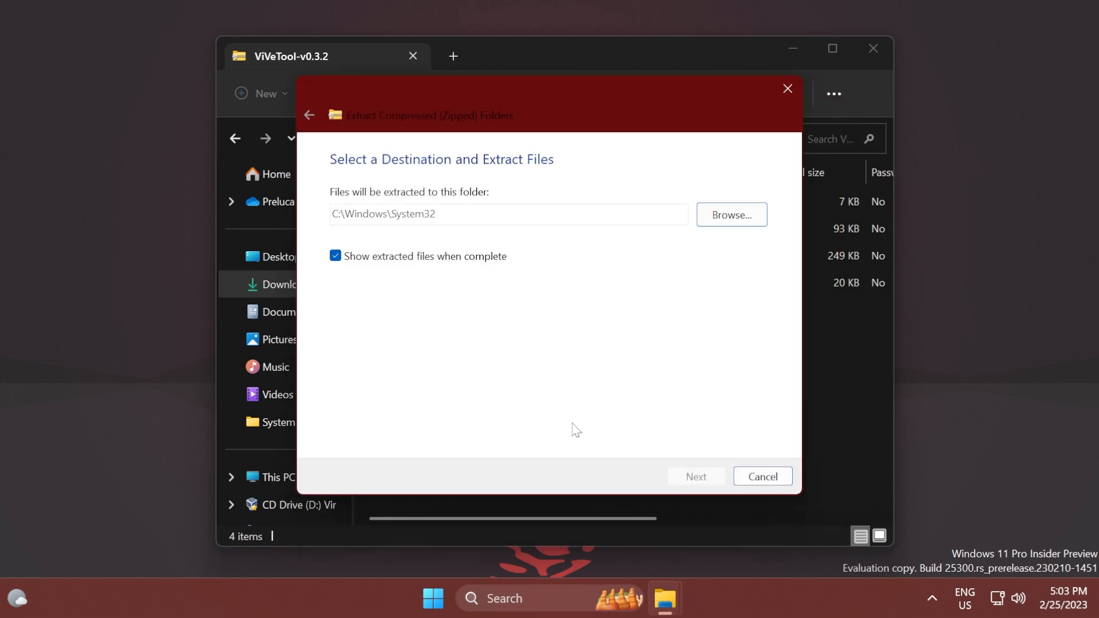
left_click(695, 477)
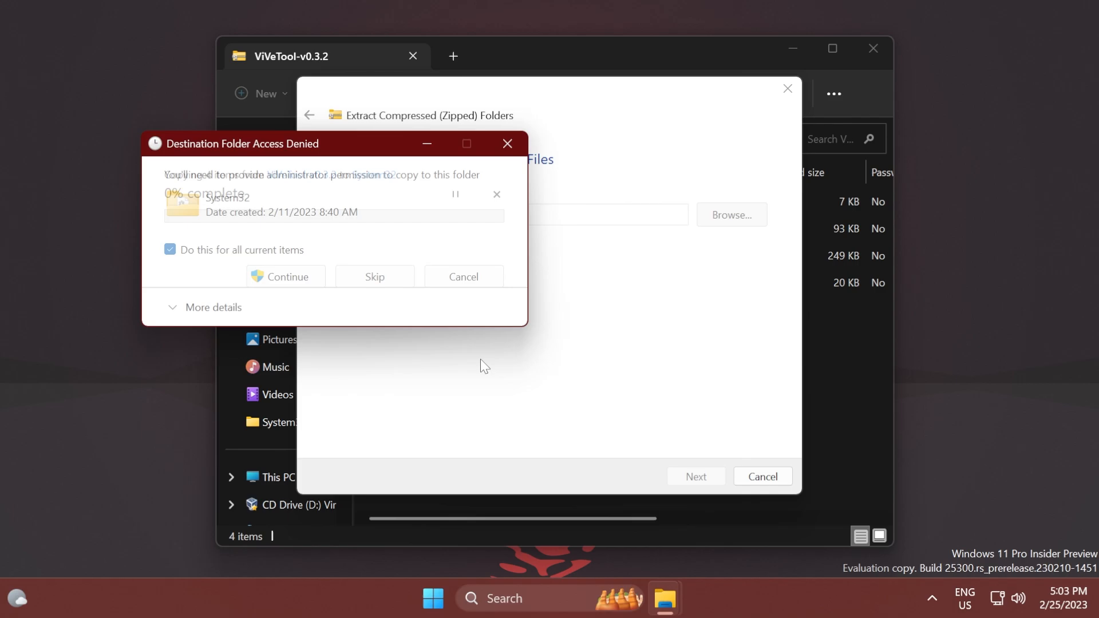
left_click(285, 276)
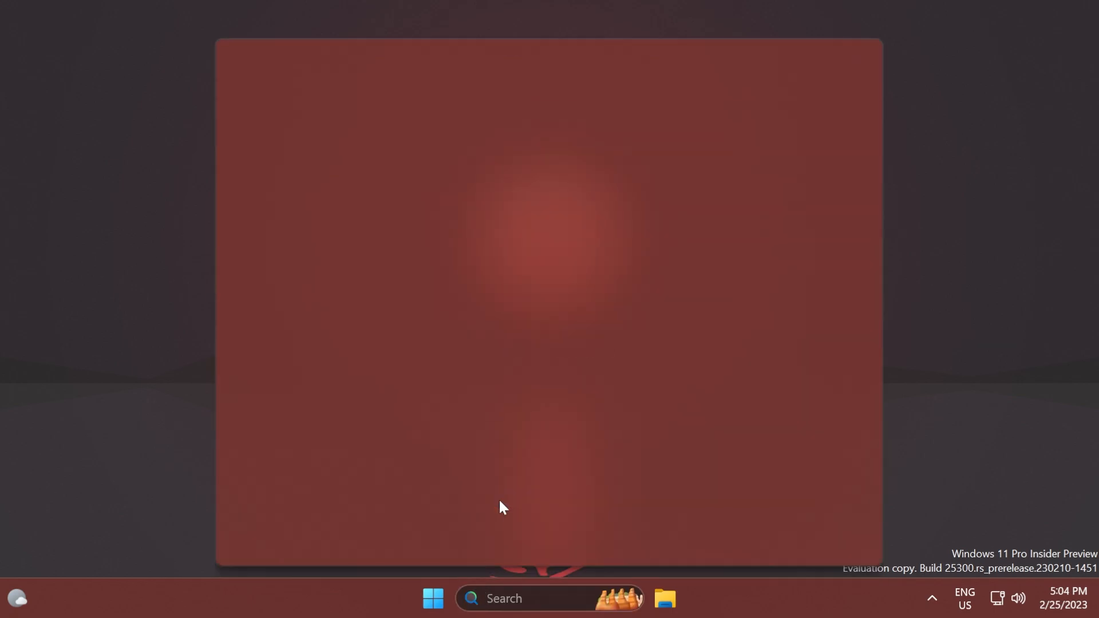
Step: Launch Command Prompt as administrator via a 'cmd' search and allow it to make changes
type("cmd")
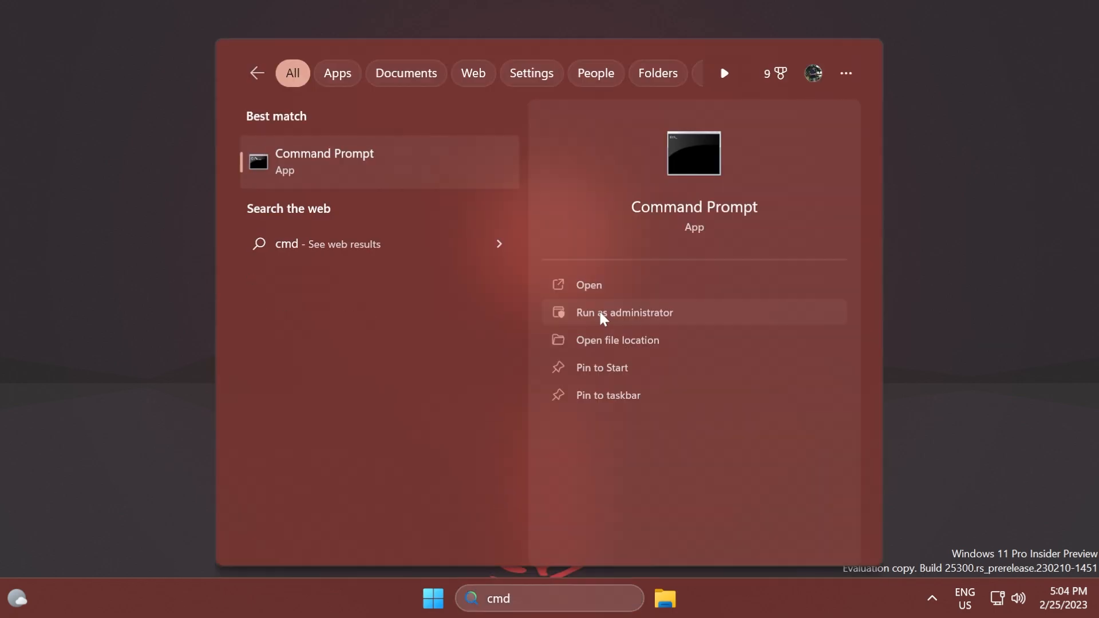
left_click(623, 312)
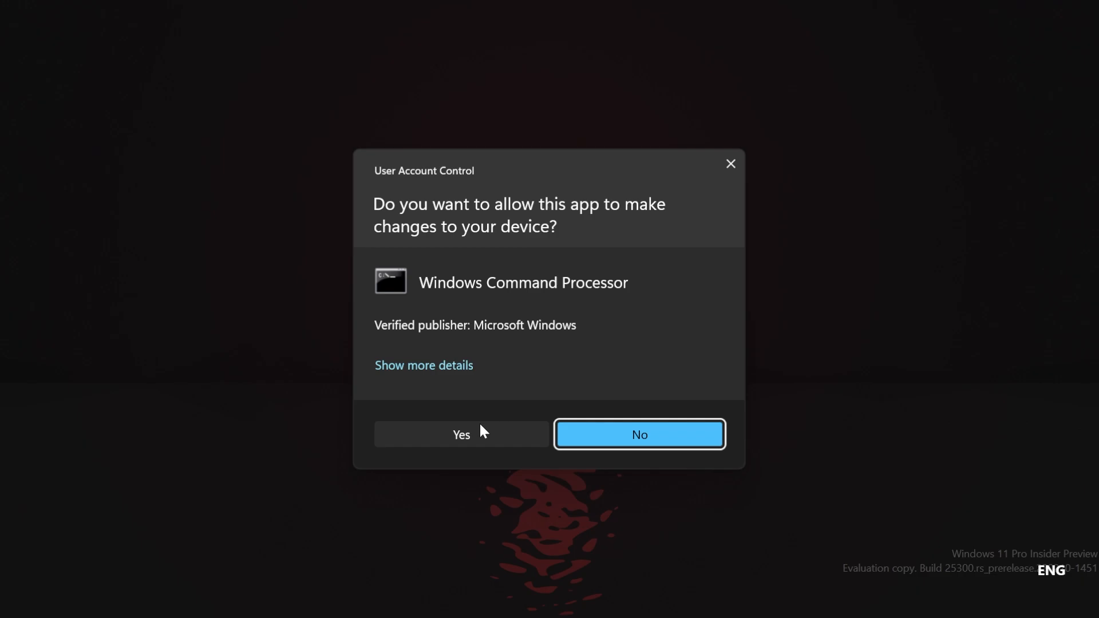
left_click(461, 434)
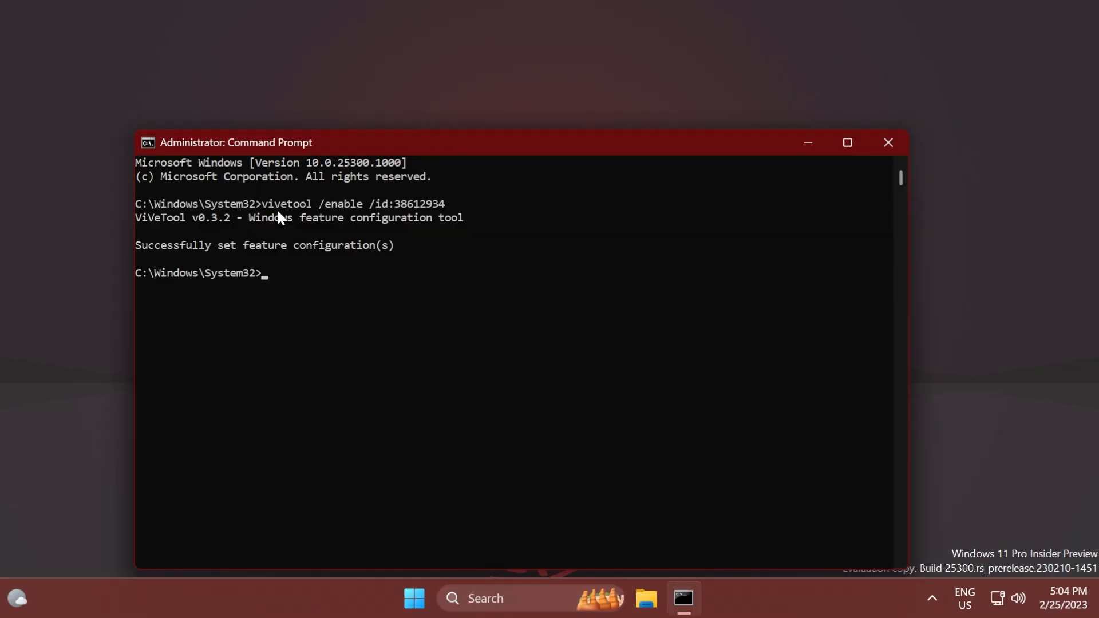
mouse_move(381, 300)
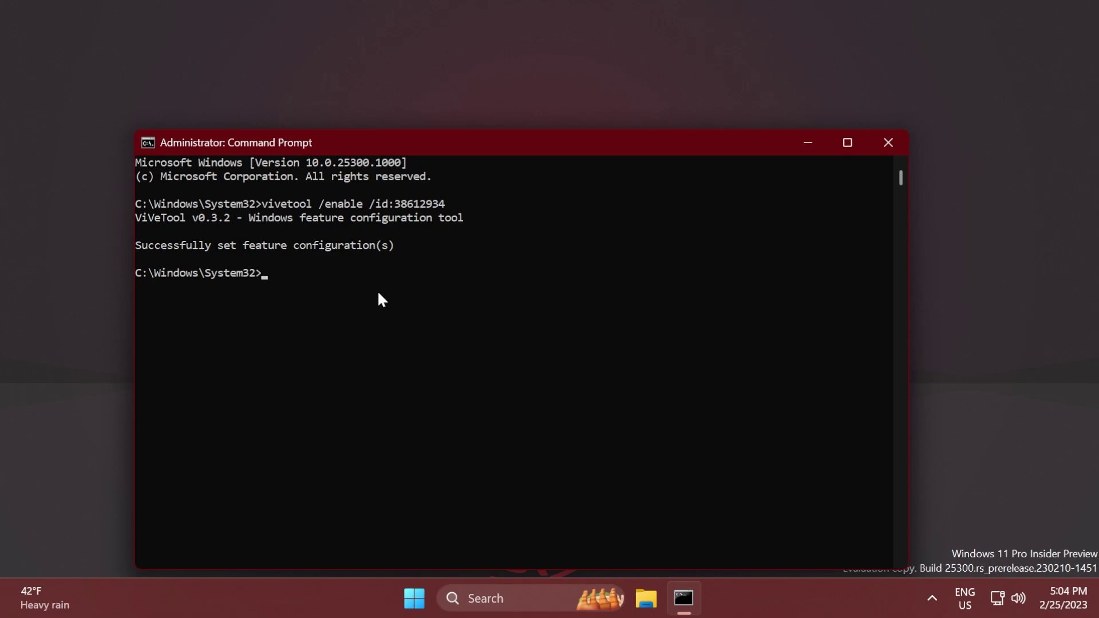
mouse_move(358, 295)
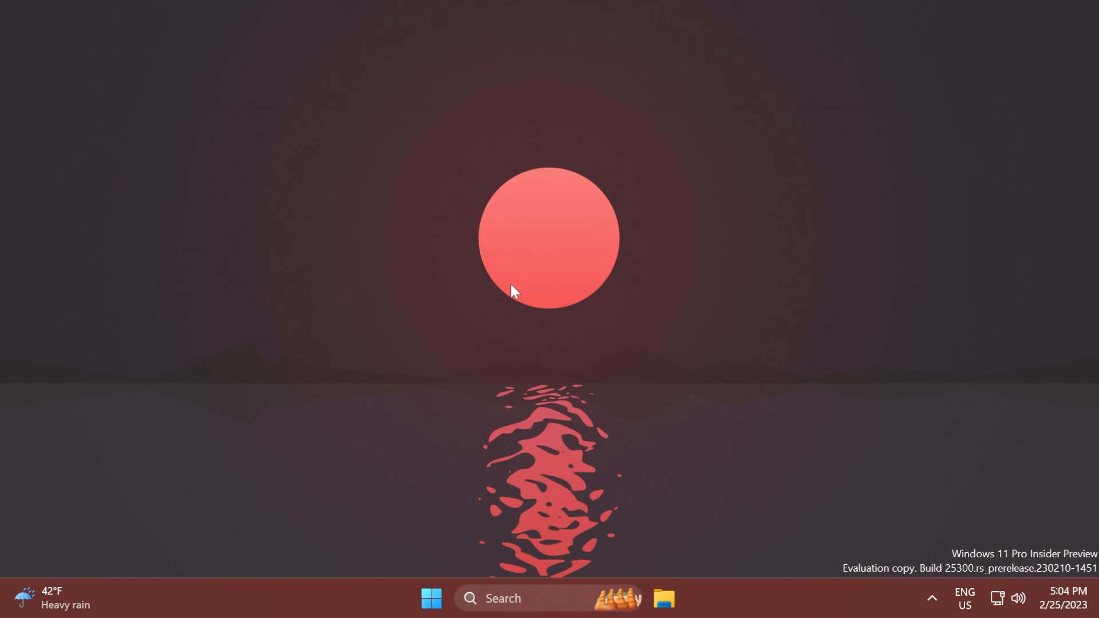
mouse_move(442, 324)
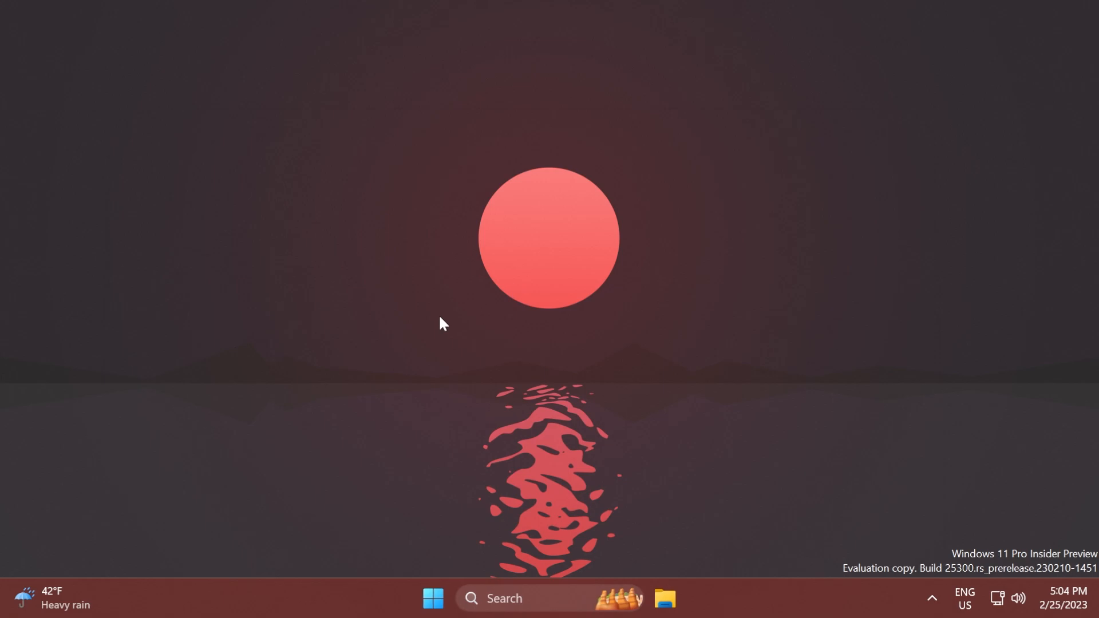
mouse_move(538, 598)
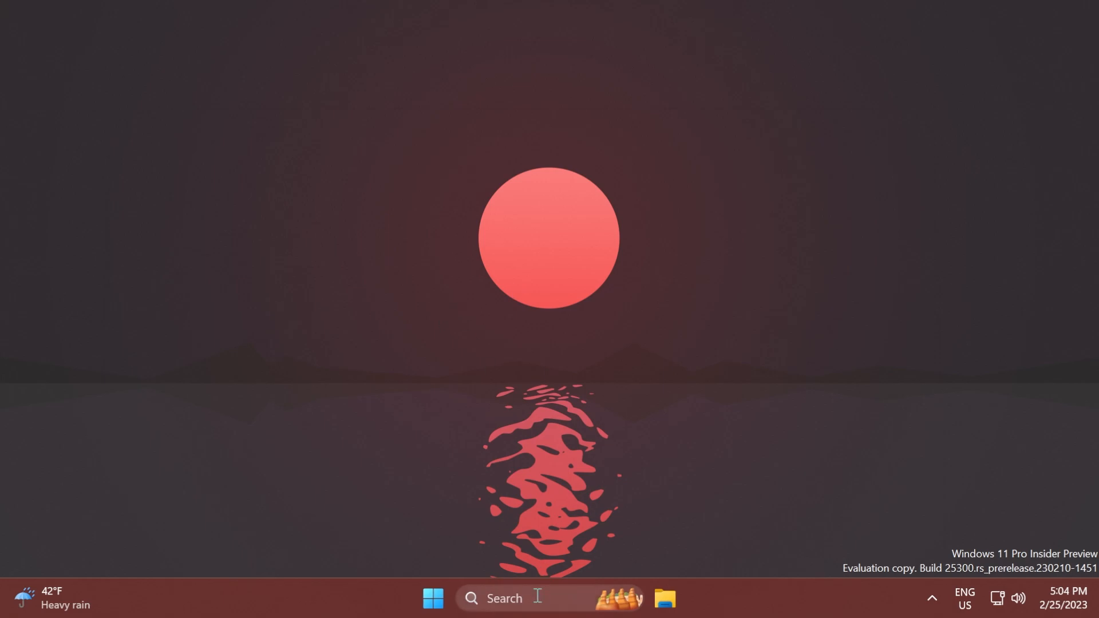
Step: Open Windows Settings on its System page after closing Command Prompt
left_click(684, 598)
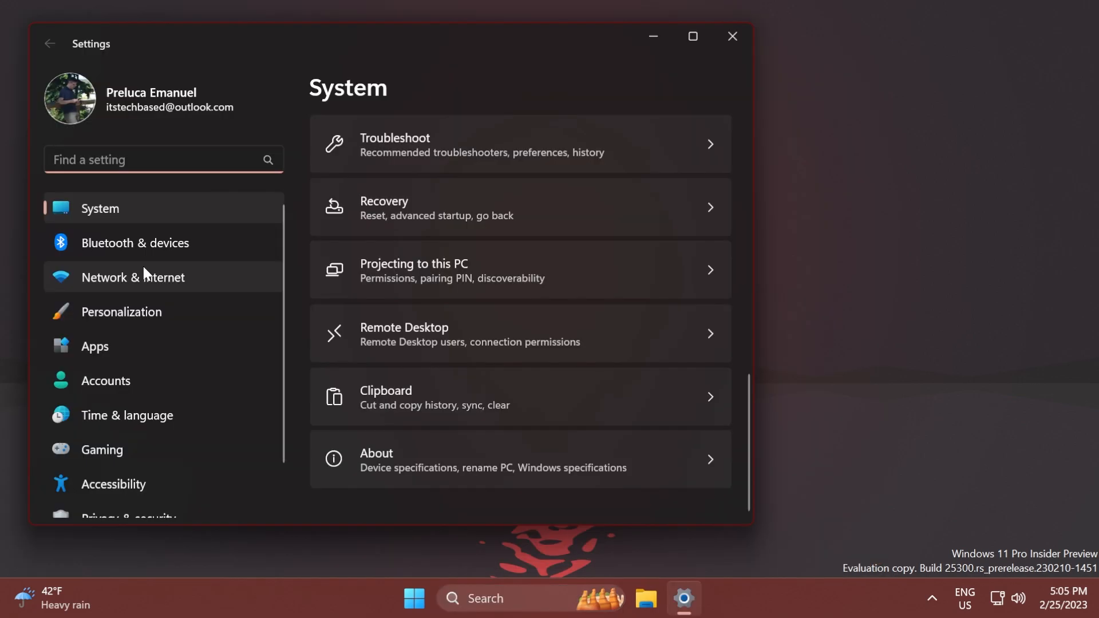
Step: Go to Privacy & security, App permissions, and show the Presence sensing page
left_click(130, 467)
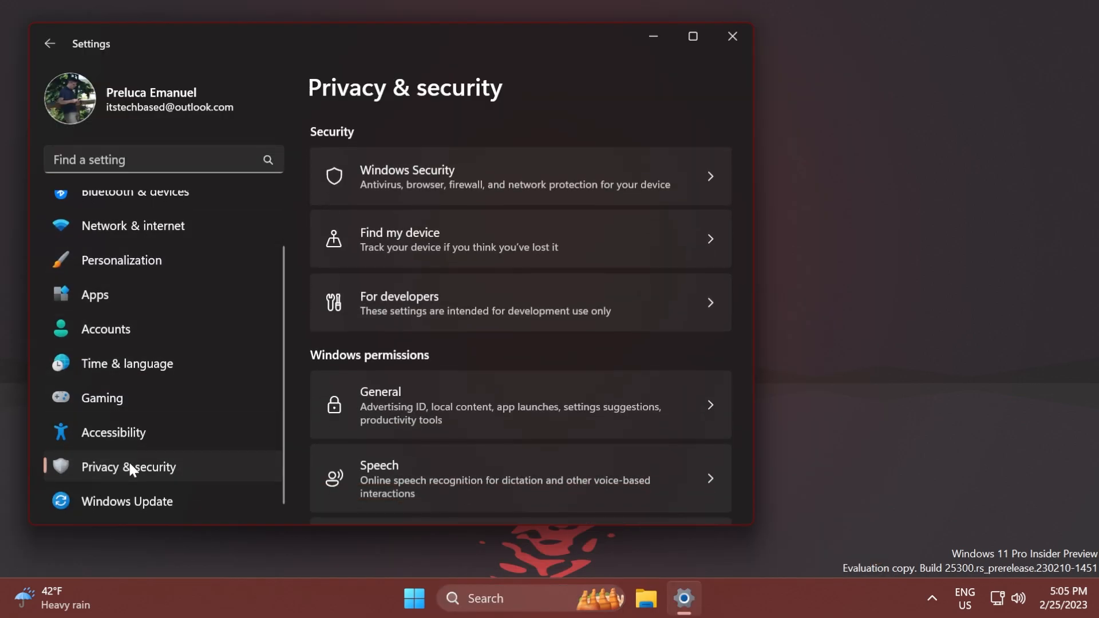
scroll("down", 3)
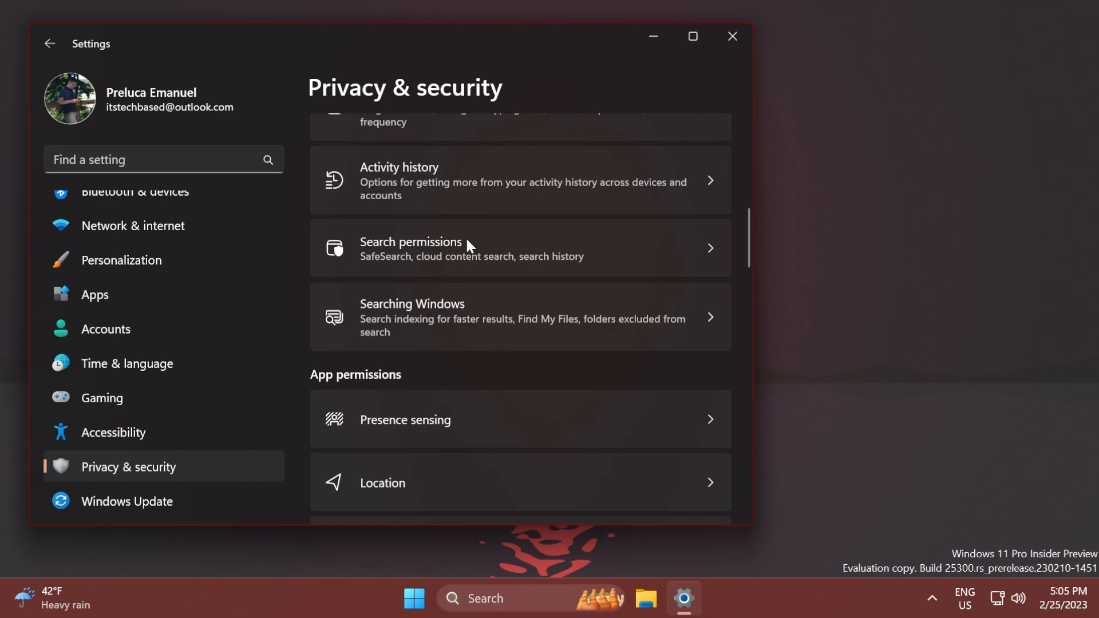
scroll("down", 3)
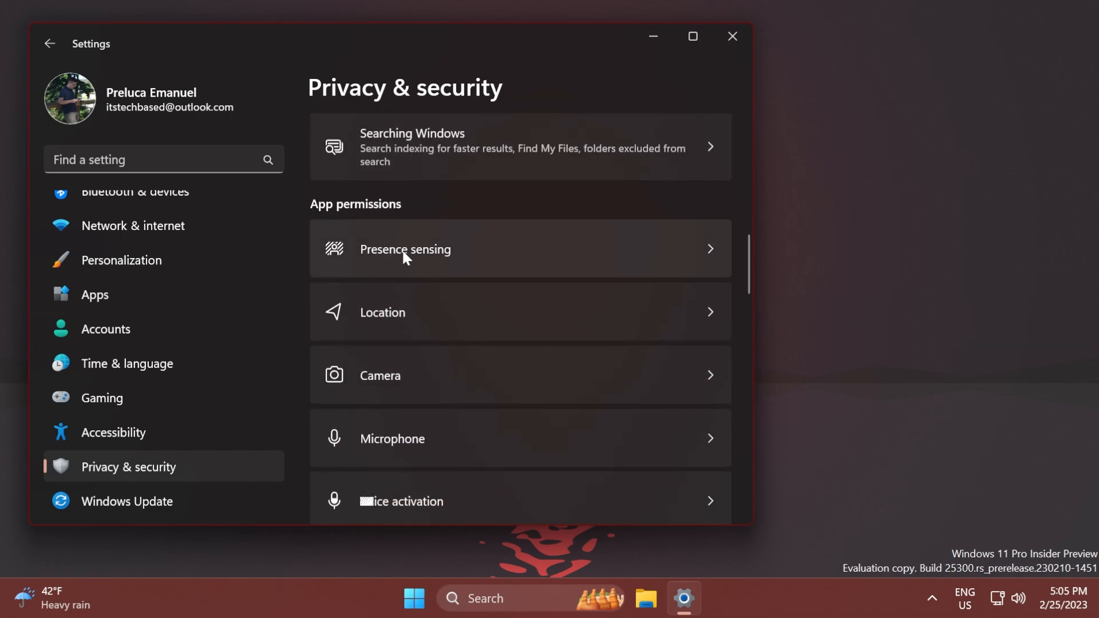
left_click(405, 248)
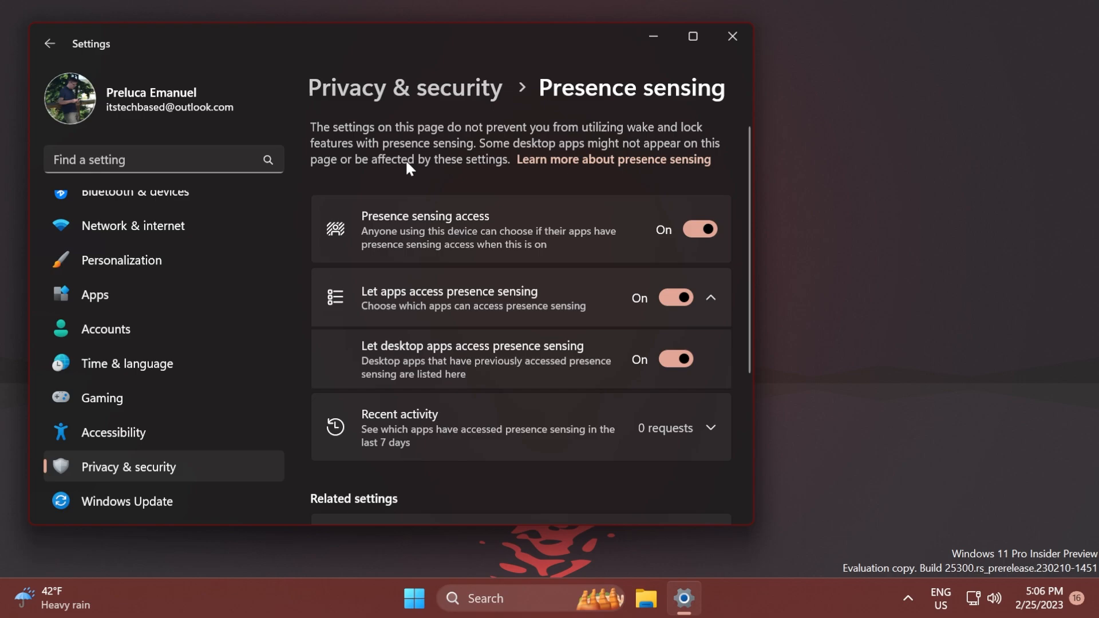
mouse_move(447, 183)
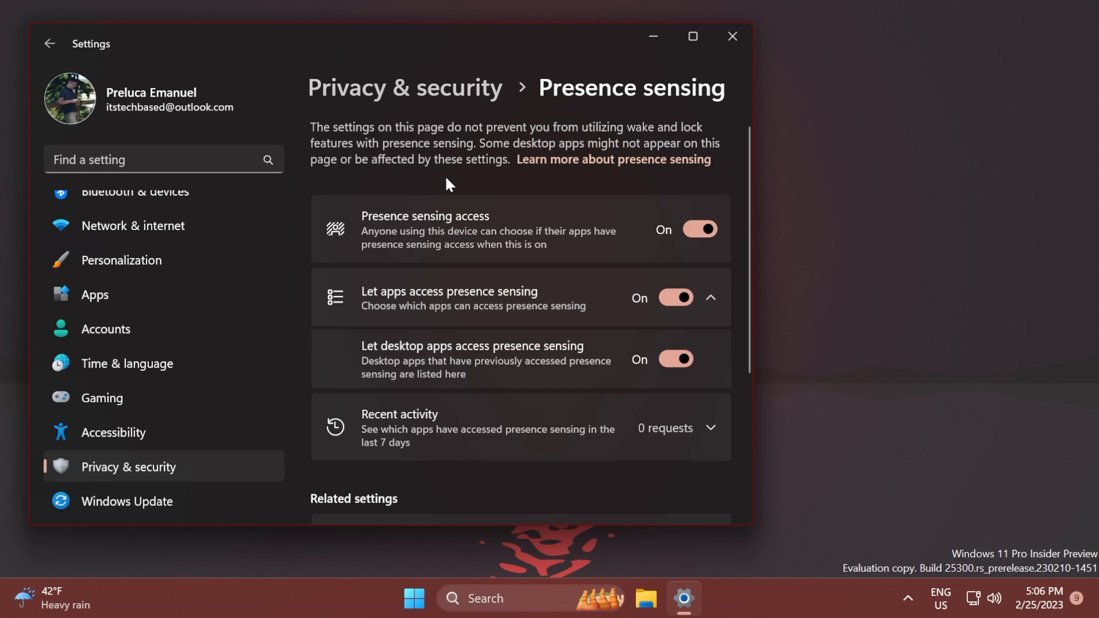
mouse_move(467, 180)
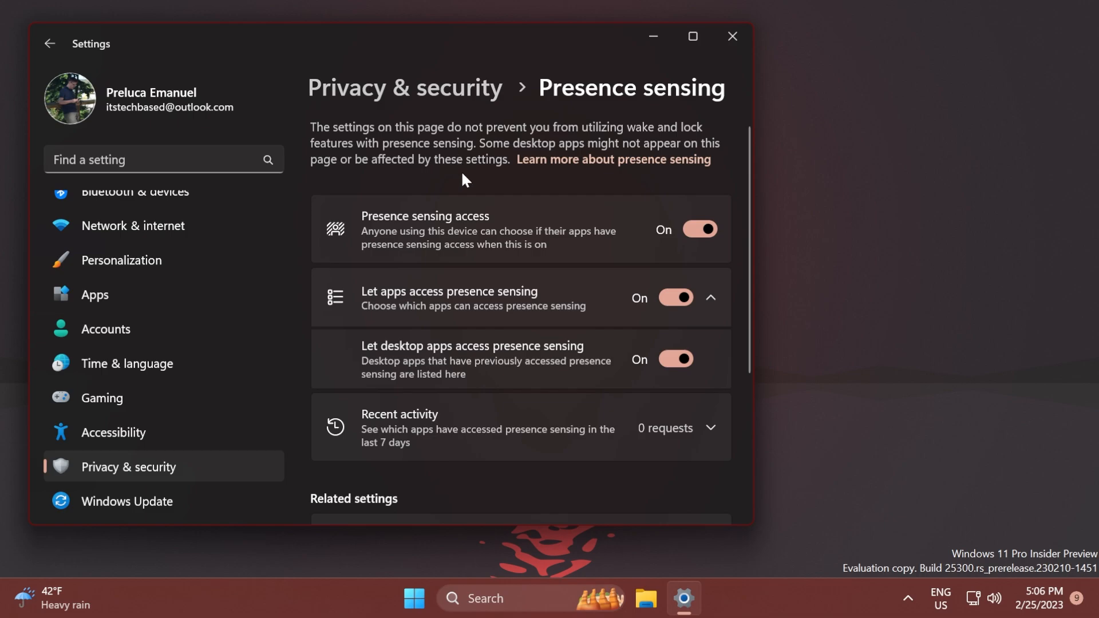
mouse_move(410, 232)
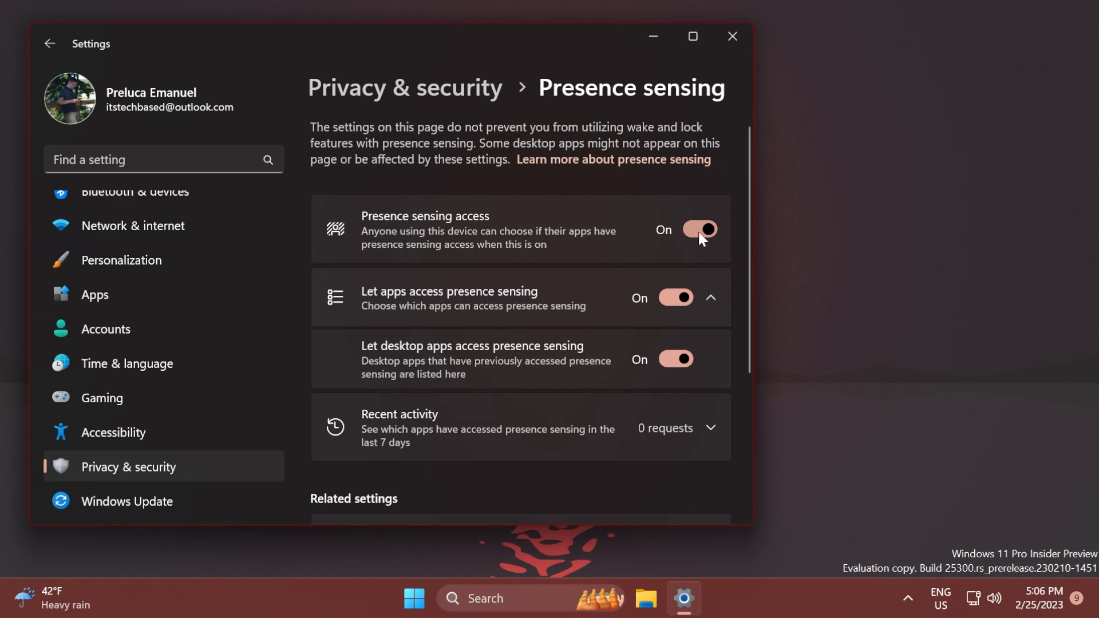
mouse_move(498, 245)
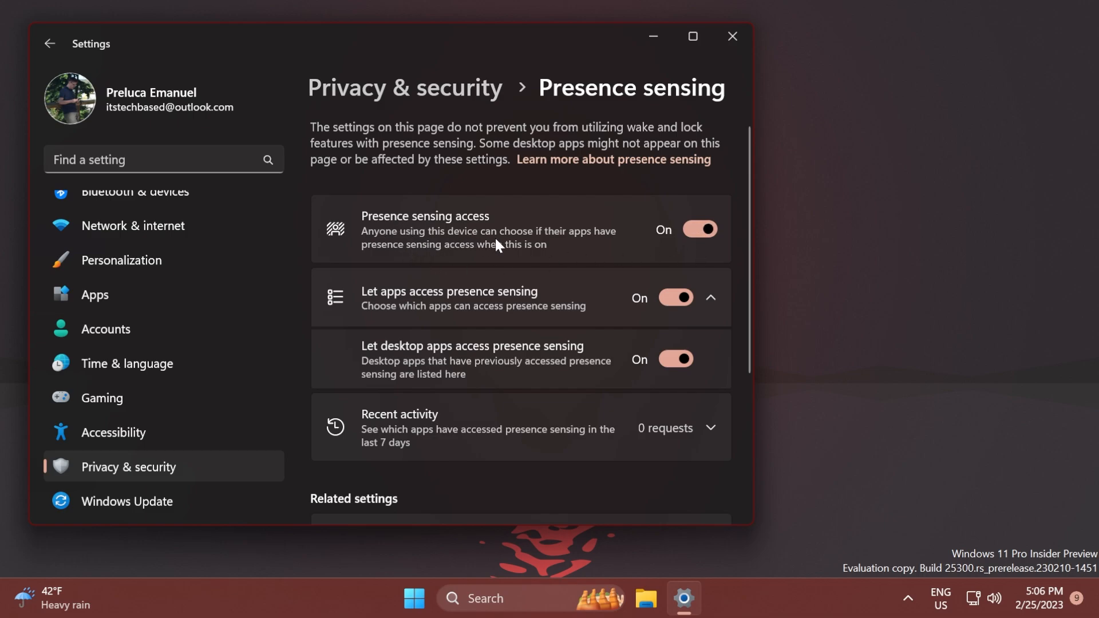
mouse_move(471, 255)
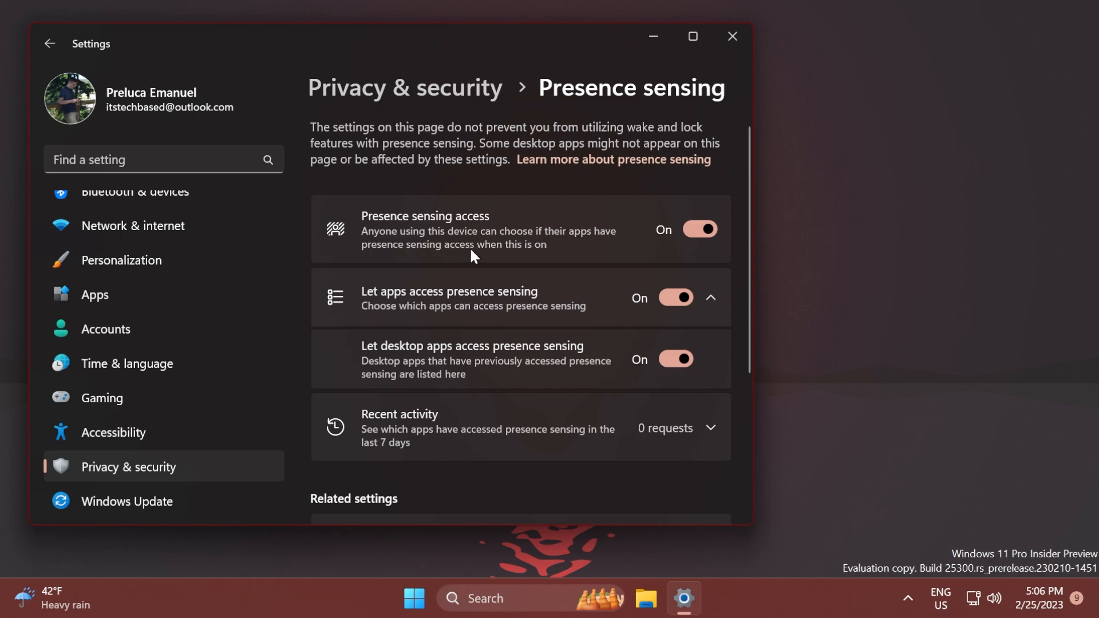
Step: Scroll through the rest of the Presence sensing page to confirm no recent activity
scroll("down", 3)
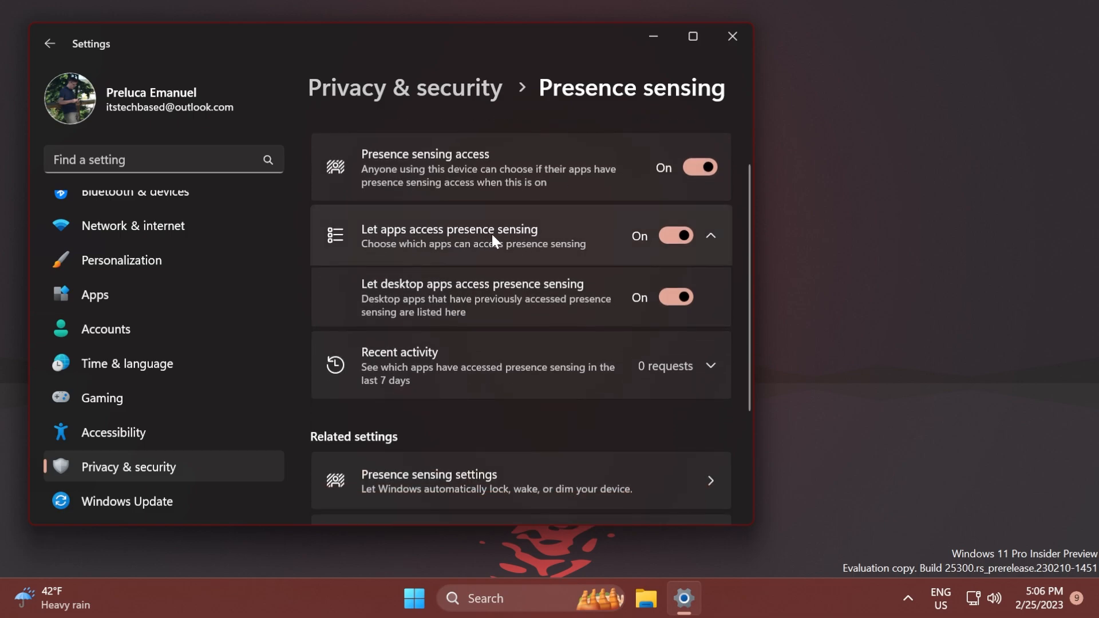
scroll("down", 3)
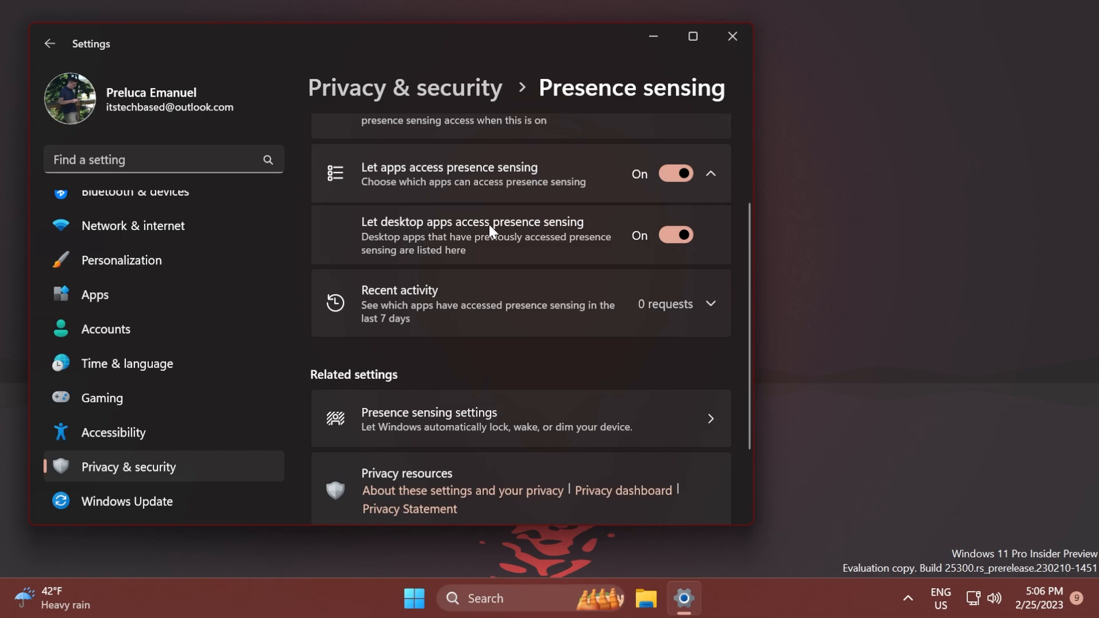
scroll("down", 3)
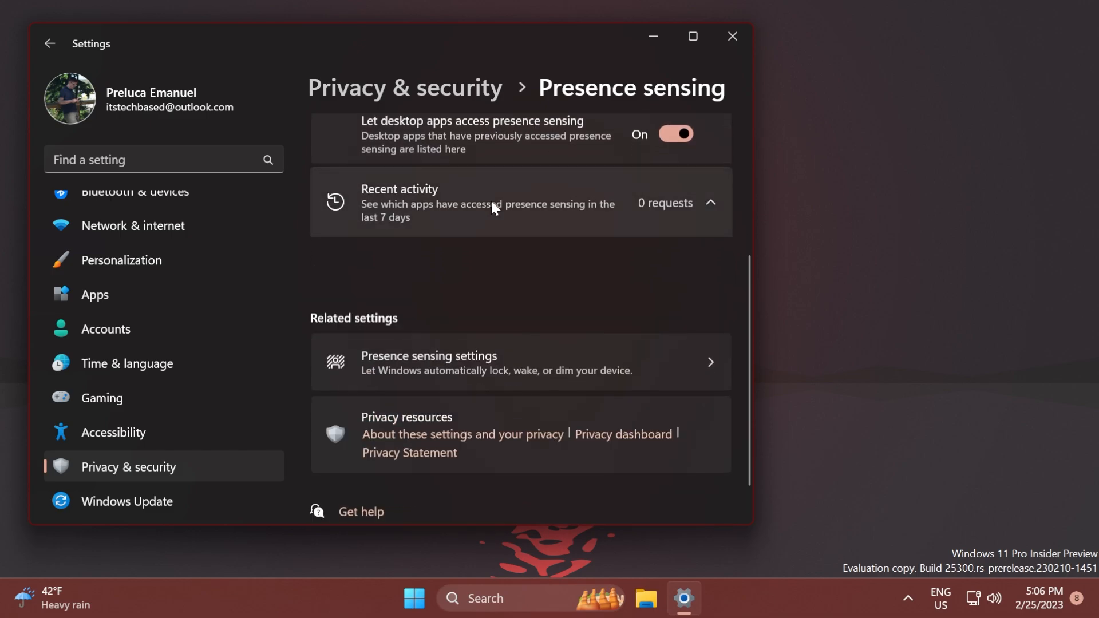
scroll("down", 3)
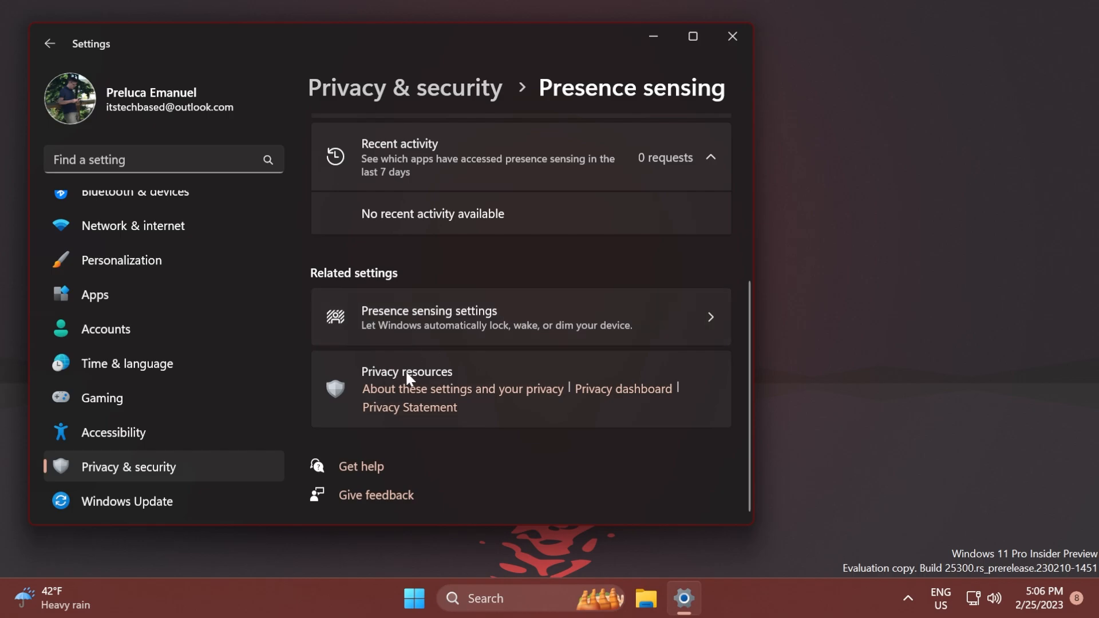
scroll("up", 3)
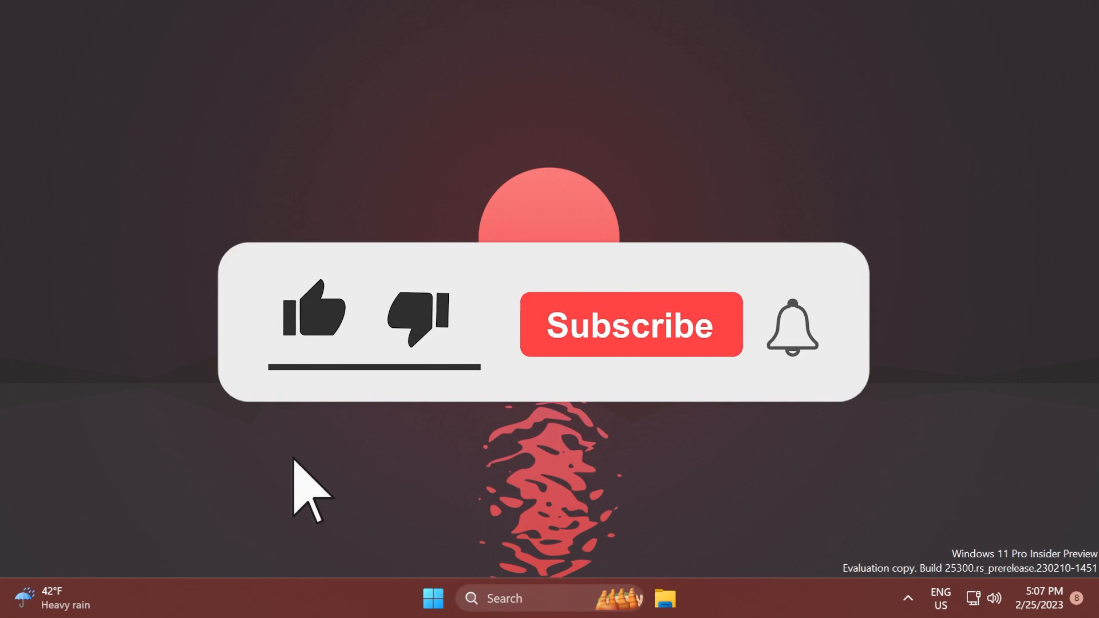
left_click(313, 311)
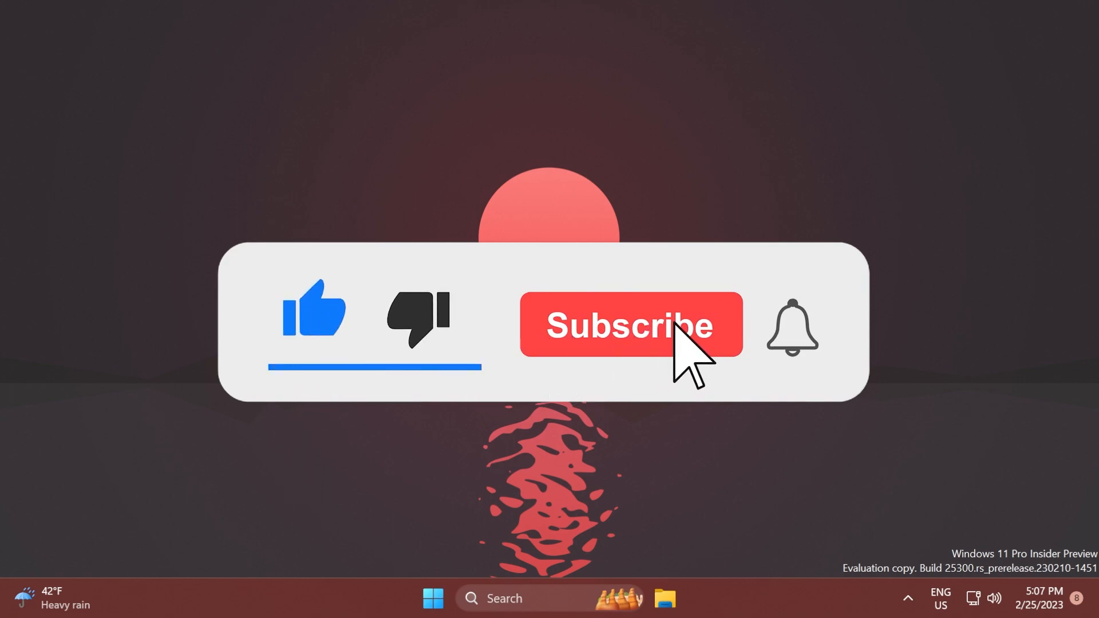
left_click(630, 324)
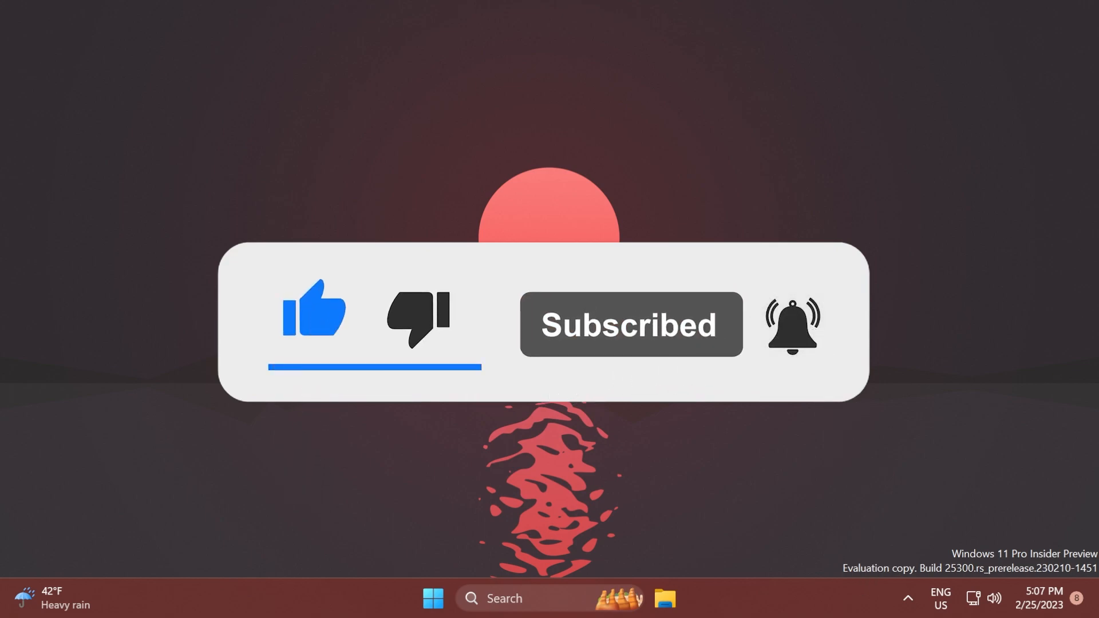